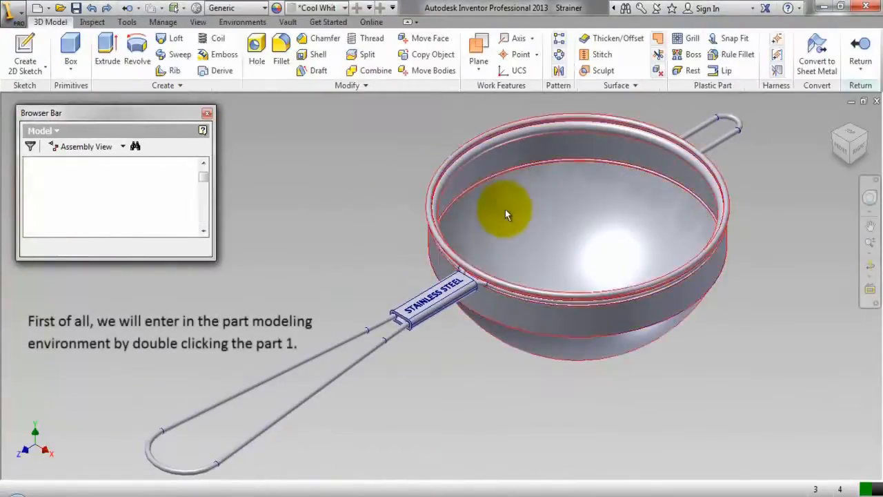
# Edit the strainer bowl part and orbit around it to inspect the fifteen surface work points.
pyautogui.doubleClick(507, 212)
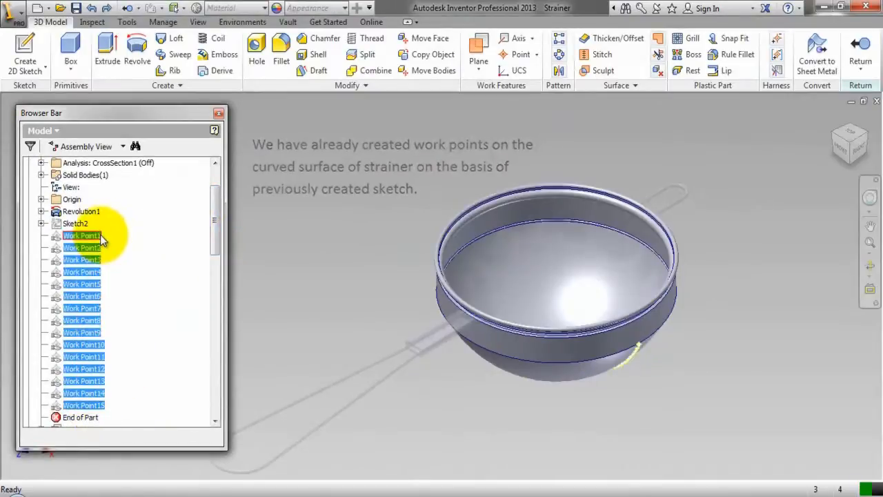
pyautogui.rightClick(83, 235)
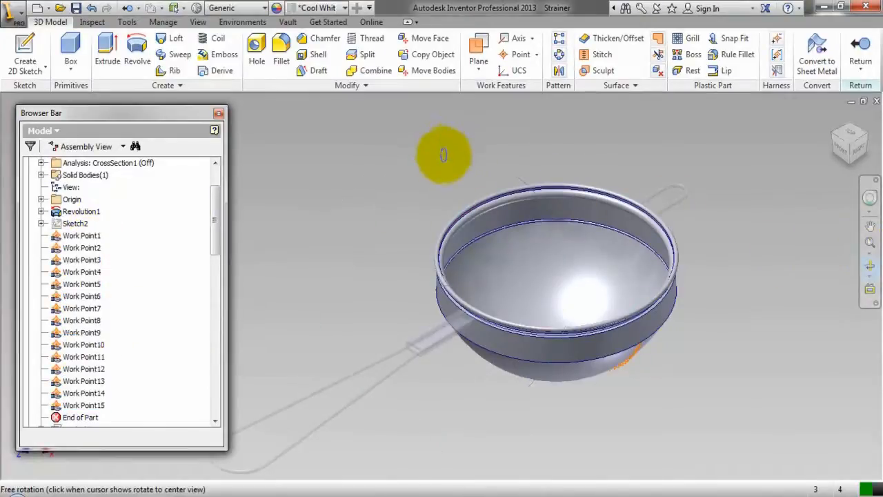
pyautogui.moveTo(442, 154); pyautogui.dragTo(480, 272)
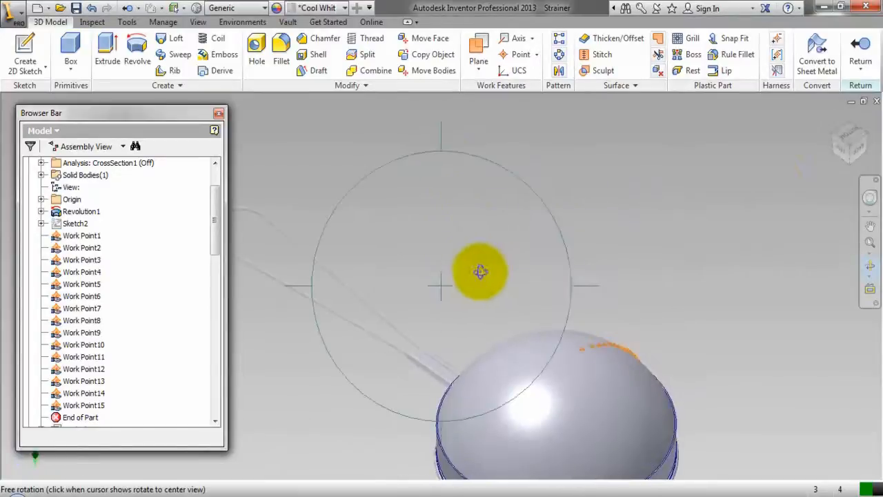
pyautogui.moveTo(479, 271); pyautogui.dragTo(773, 189)
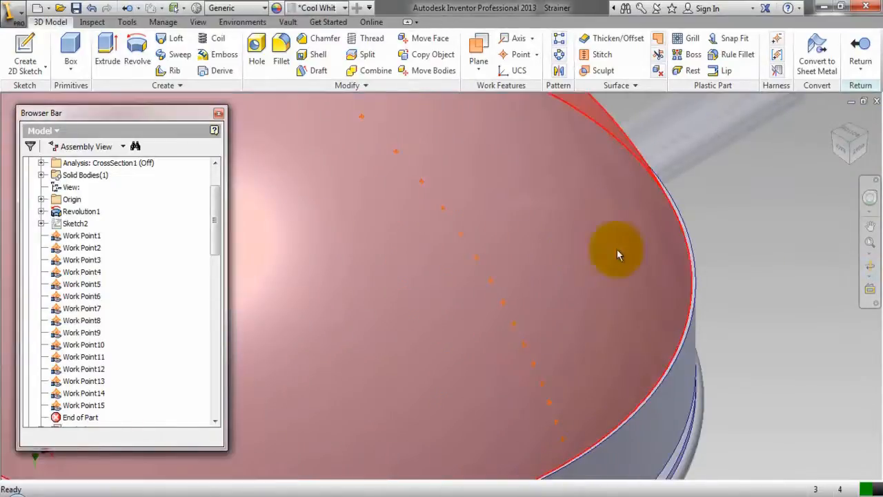
pyautogui.rightClick(619, 254)
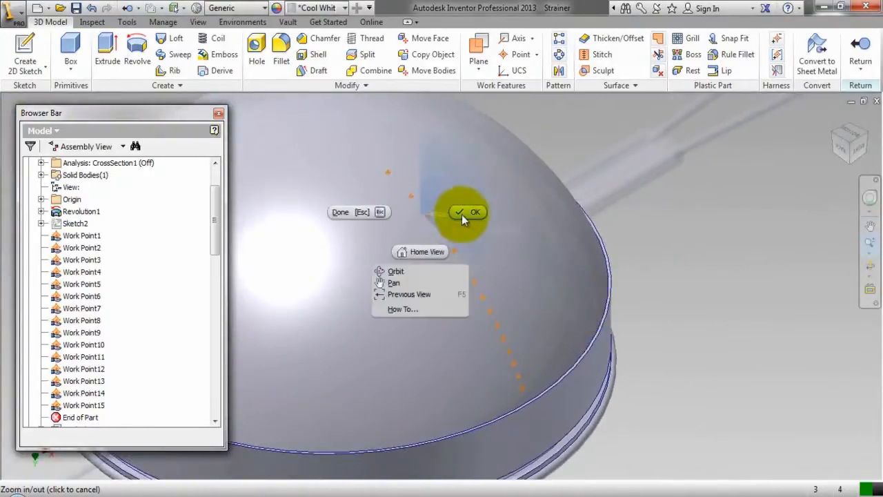
pyautogui.click(467, 211)
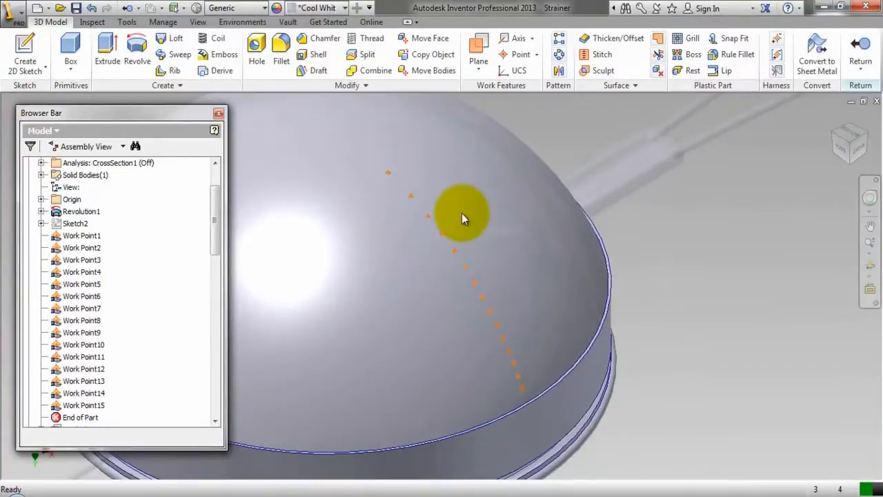
pyautogui.rightClick(108, 162)
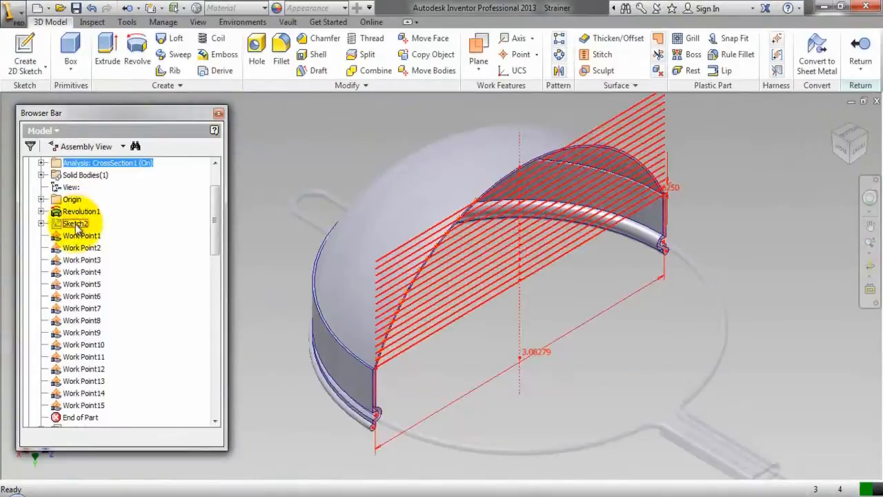
# Zoom All, hide Sketch2, and turn off the CrossSection analysis visibility.
pyautogui.rightClick(75, 223)
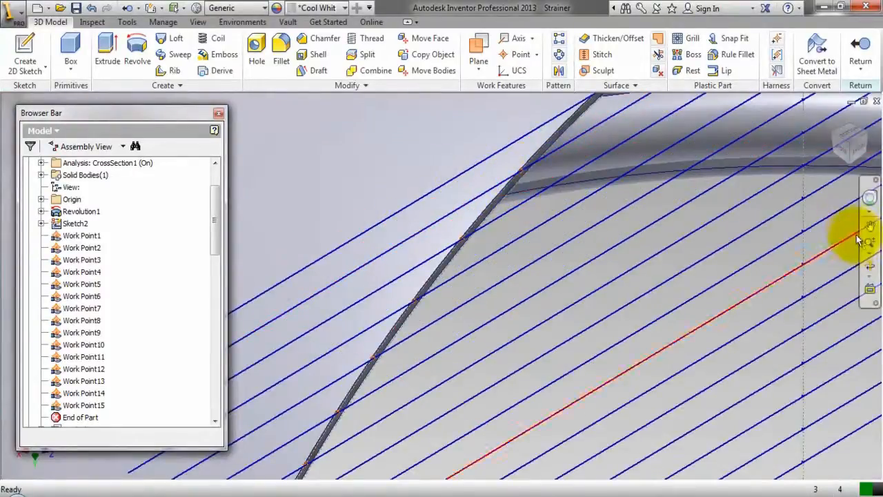
pyautogui.click(870, 243)
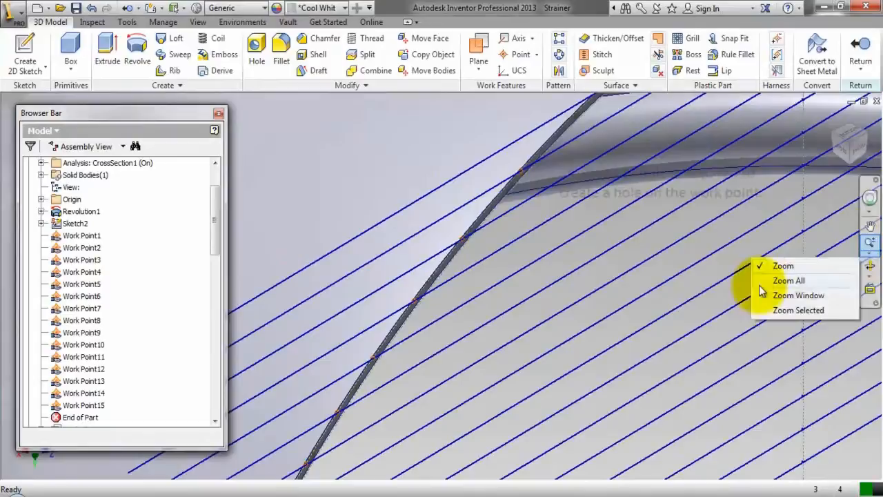
pyautogui.click(788, 280)
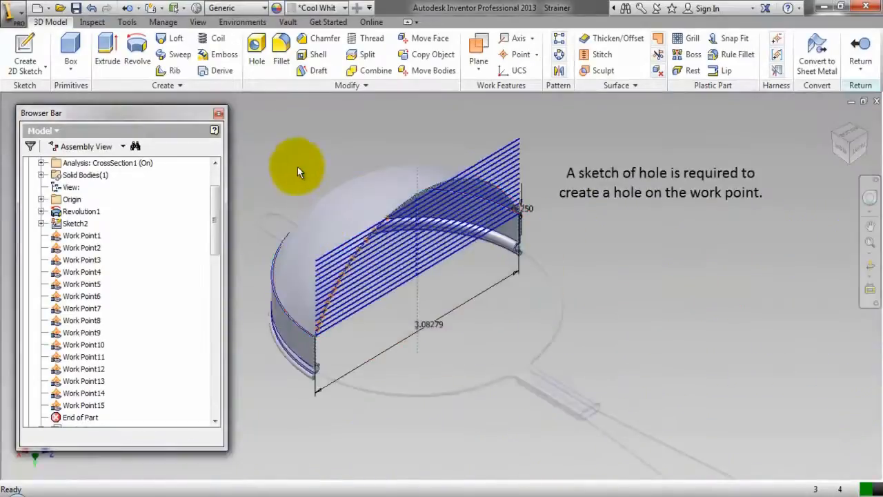
pyautogui.rightClick(75, 223)
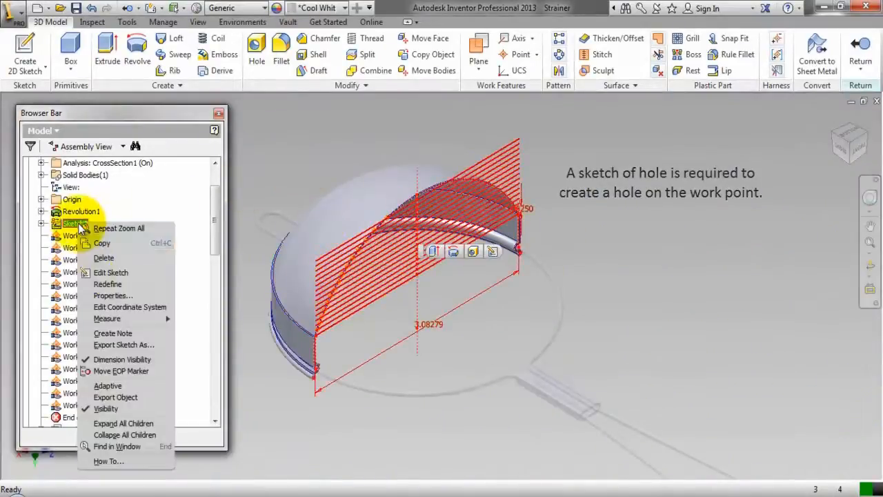
pyautogui.click(111, 272)
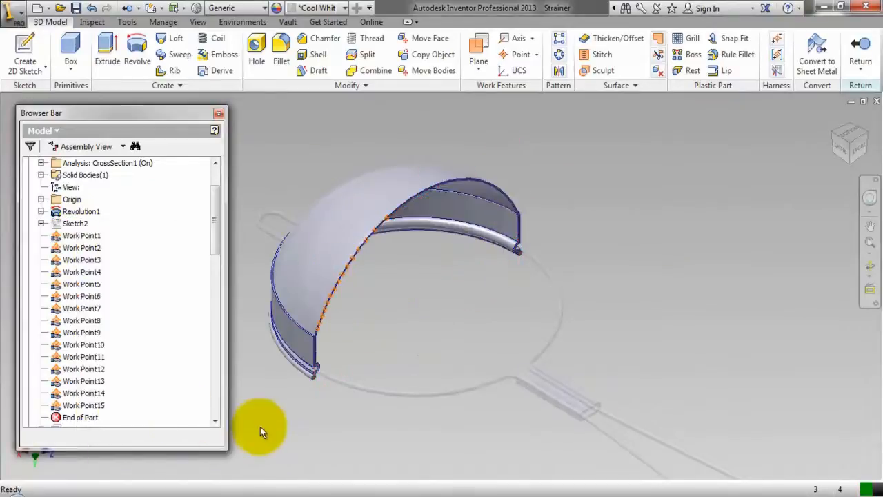
pyautogui.rightClick(104, 163)
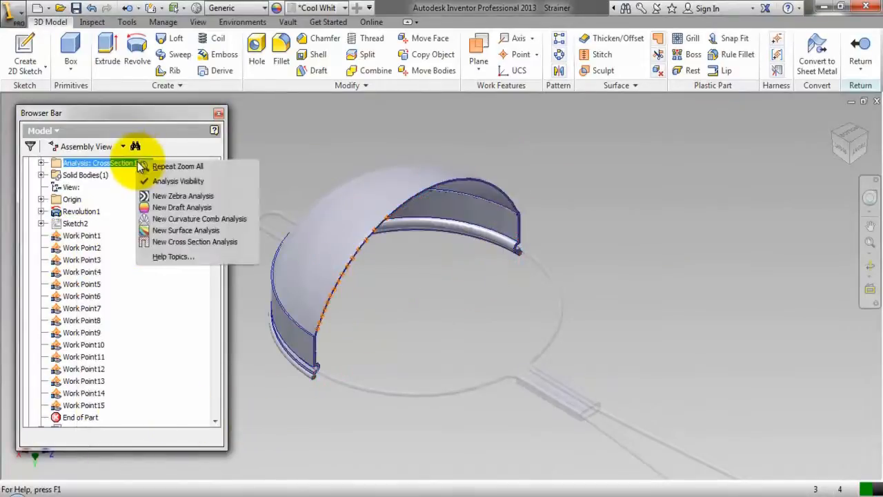
pyautogui.click(178, 181)
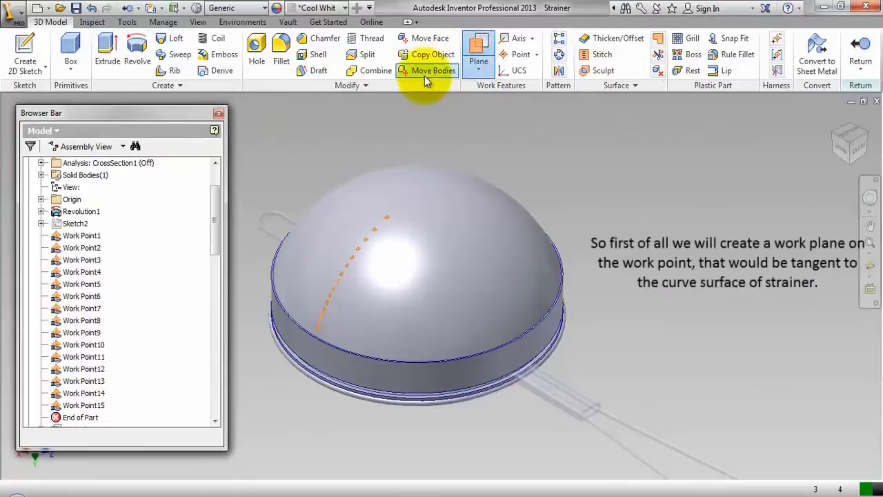
# Create a work plane through a work point, tangent to the dome's curved surface.
pyautogui.click(478, 48)
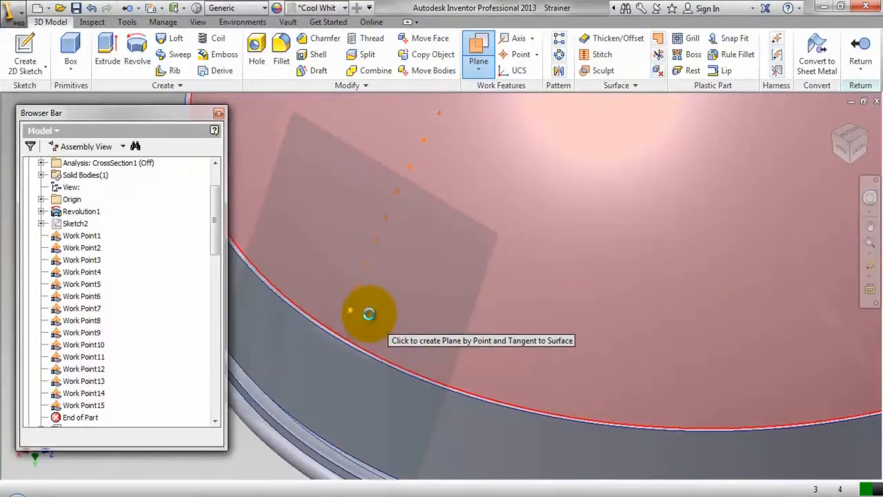
pyautogui.click(369, 314)
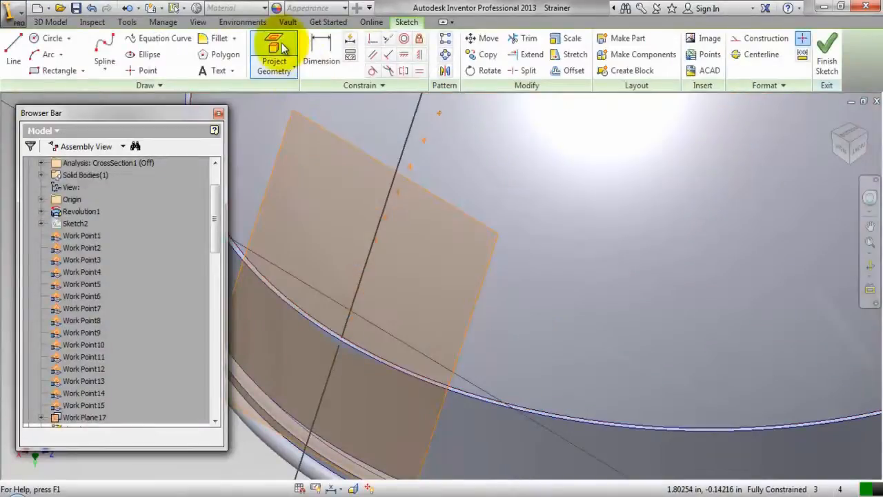
# Project the work point into the sketch and draw a circle centred on it.
pyautogui.click(274, 52)
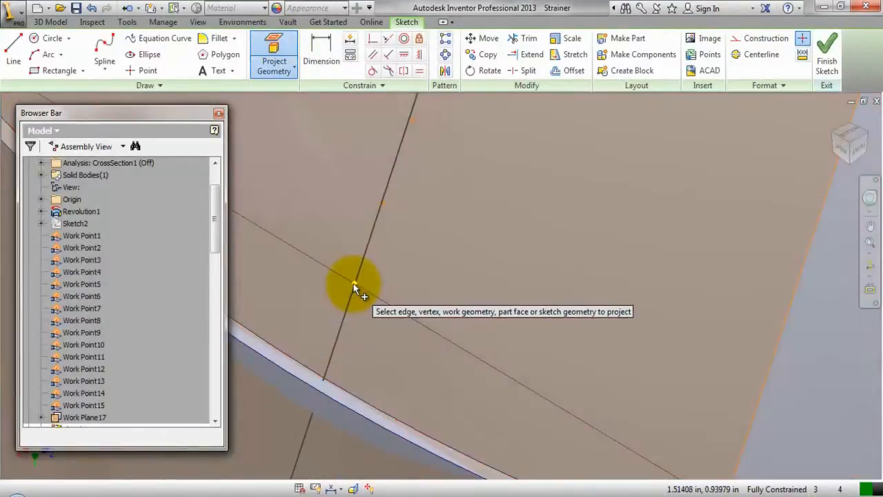
pyautogui.rightClick(359, 283)
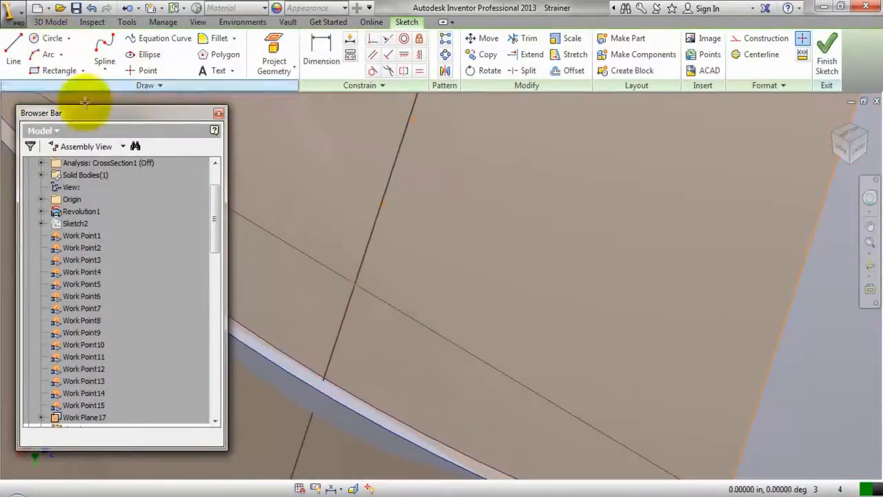
pyautogui.click(41, 38)
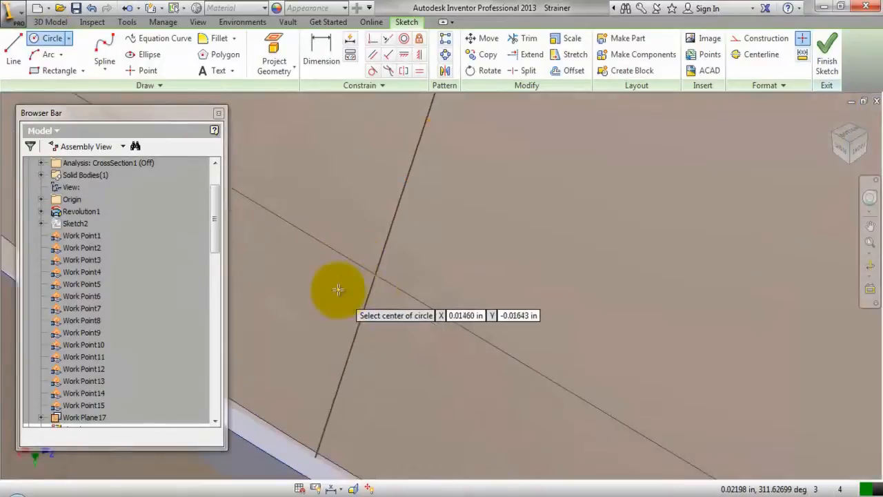
pyautogui.click(336, 290)
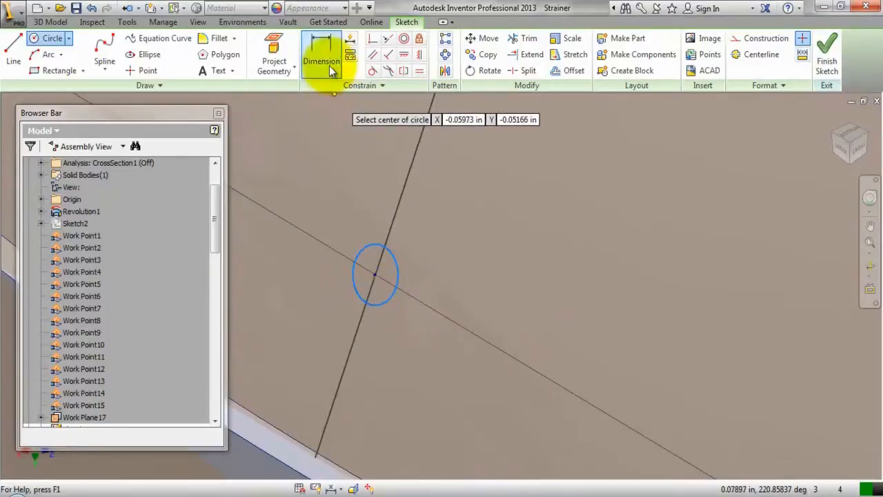
# Dimension the circle to .03125 diameter and finish the sketch.
pyautogui.click(321, 60)
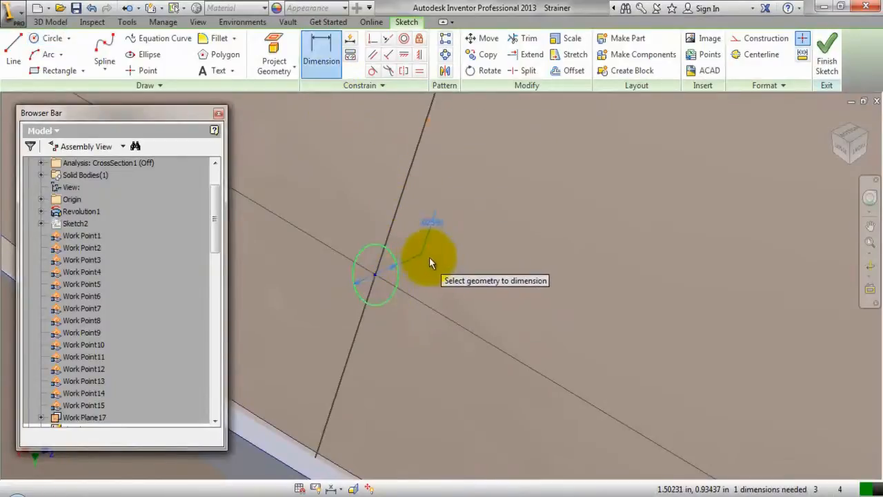
pyautogui.click(431, 263)
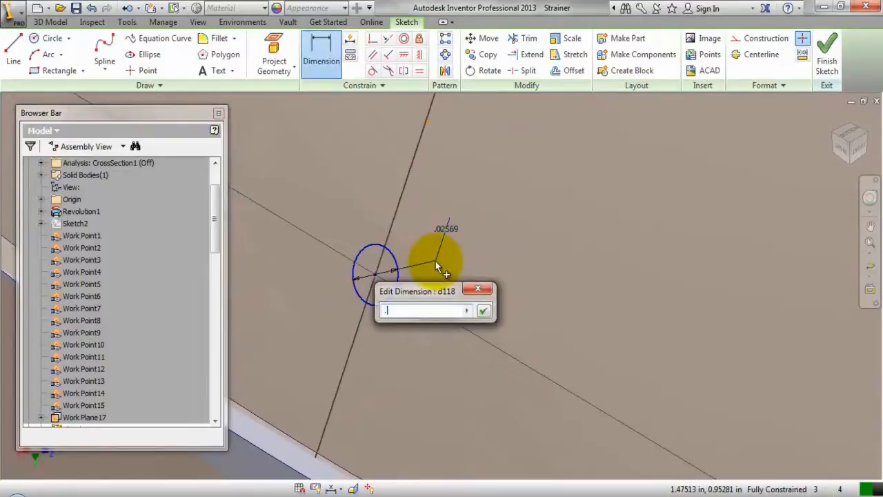
pyautogui.write('.03125')
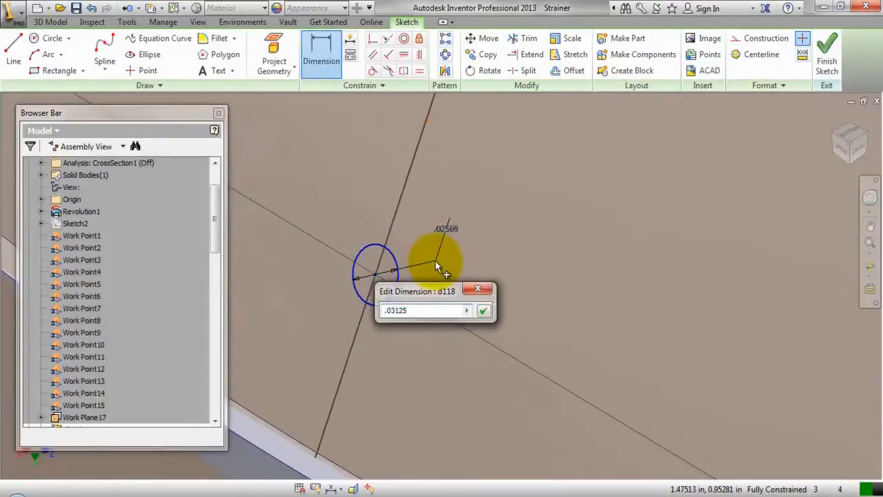
pyautogui.click(484, 311)
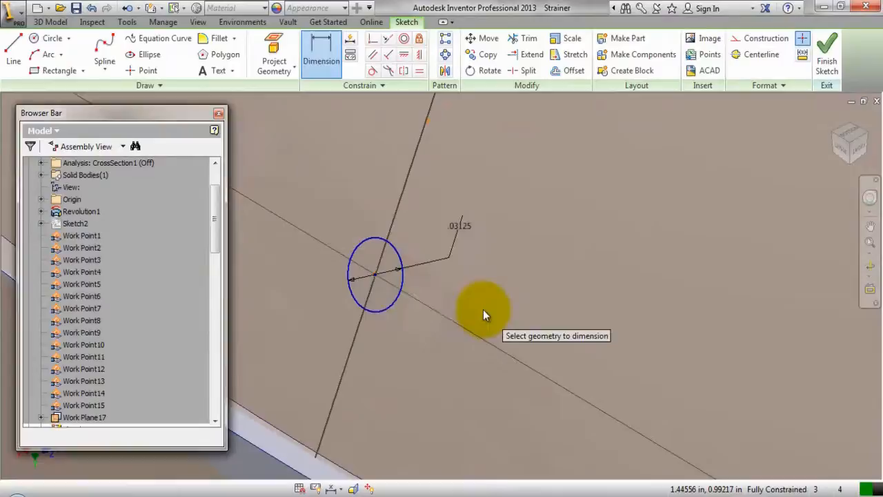
pyautogui.rightClick(485, 312)
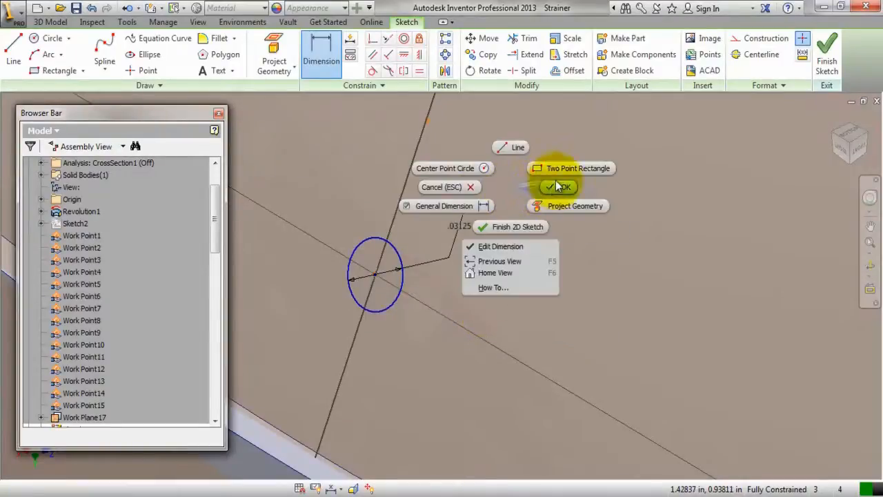
pyautogui.click(559, 186)
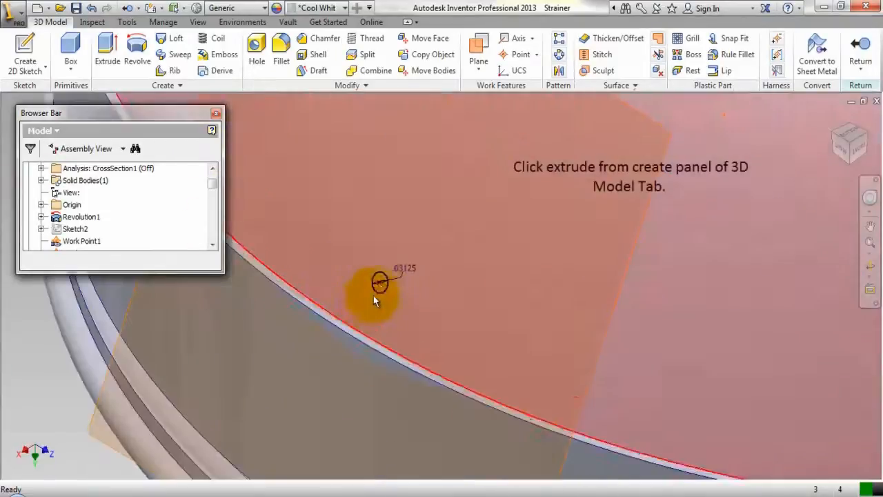
# Cut-extrude the small circle through the dome to make the first hole.
pyautogui.click(107, 52)
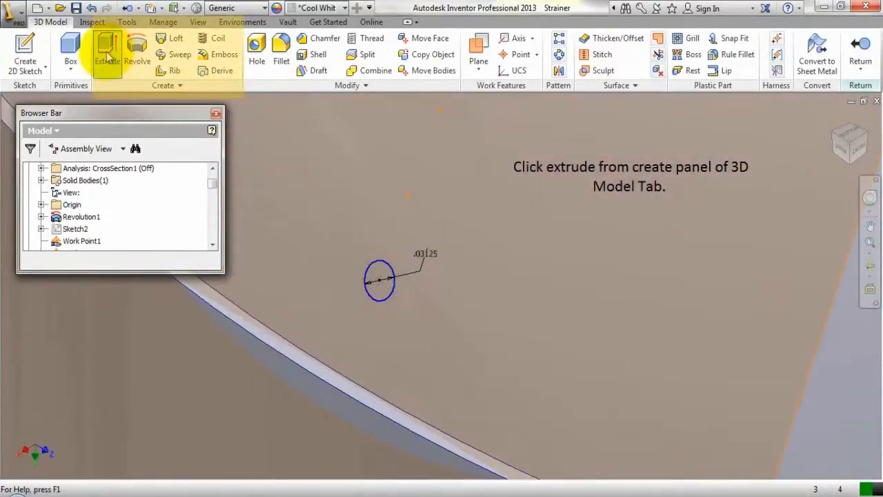
pyautogui.moveTo(107, 48)
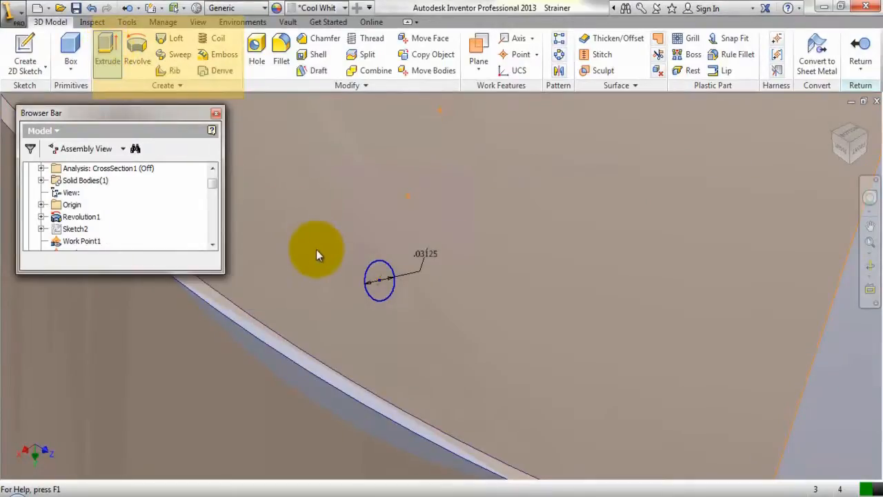
pyautogui.click(107, 51)
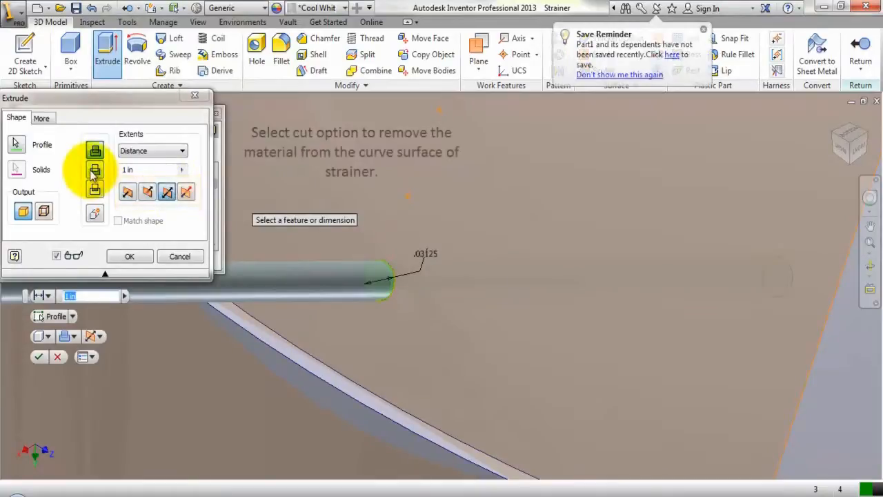
pyautogui.click(95, 170)
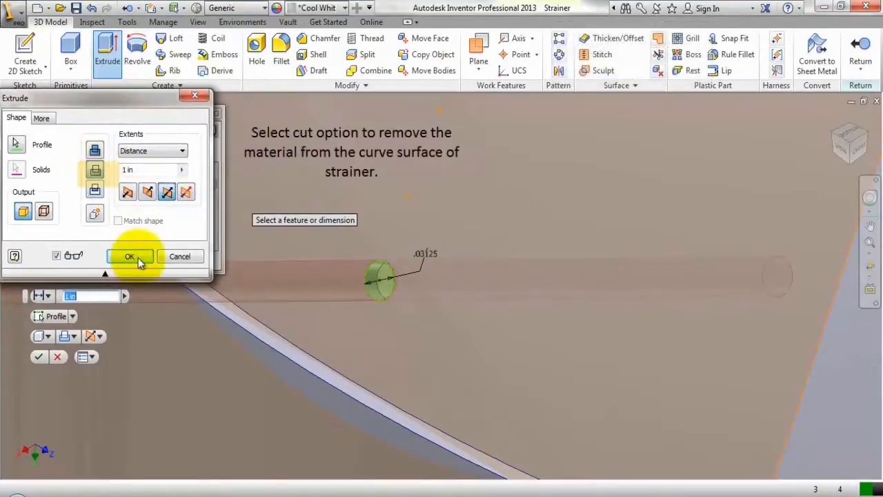
pyautogui.click(130, 256)
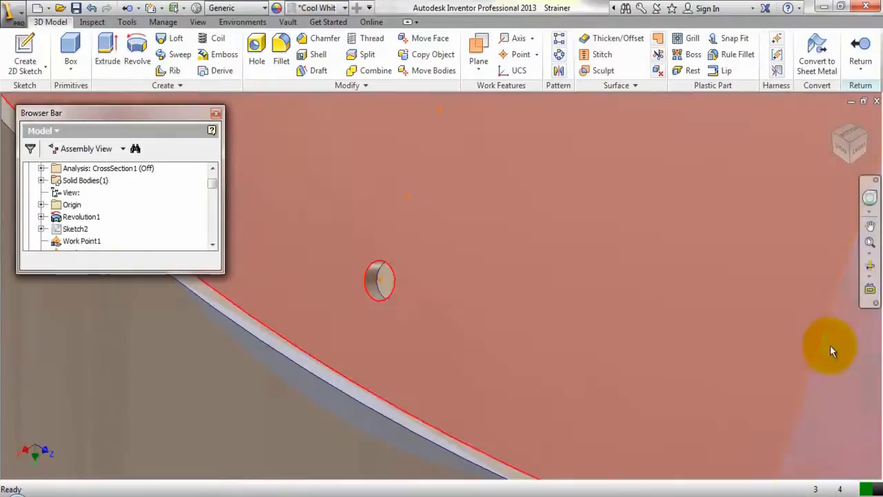
pyautogui.rightClick(830, 351)
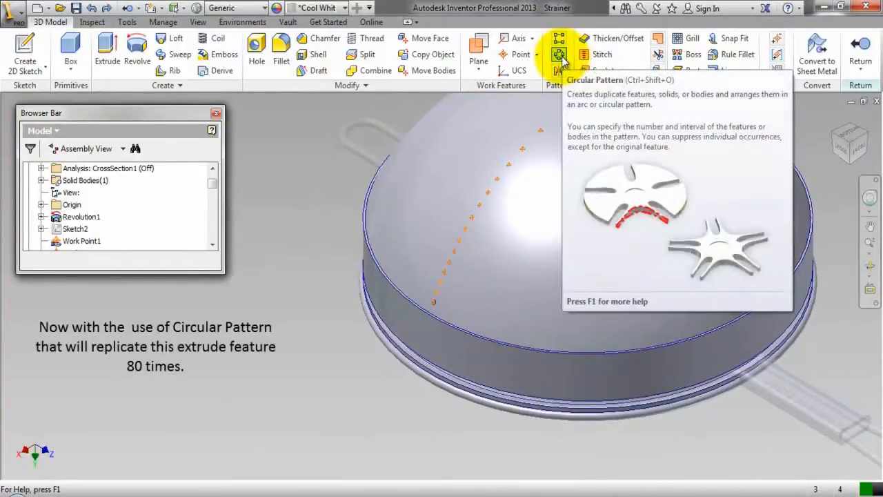
# Circular-pattern the hole cut 80 times around the Y Axis.
pyautogui.click(556, 54)
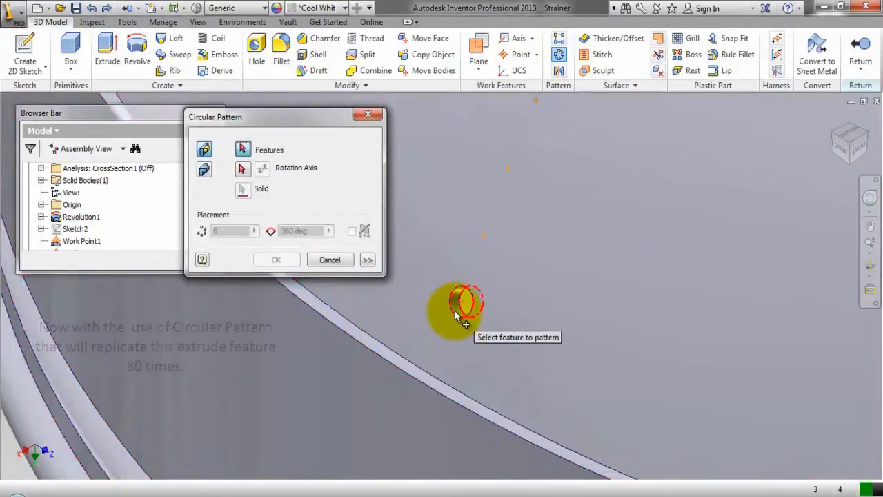
pyautogui.click(80, 216)
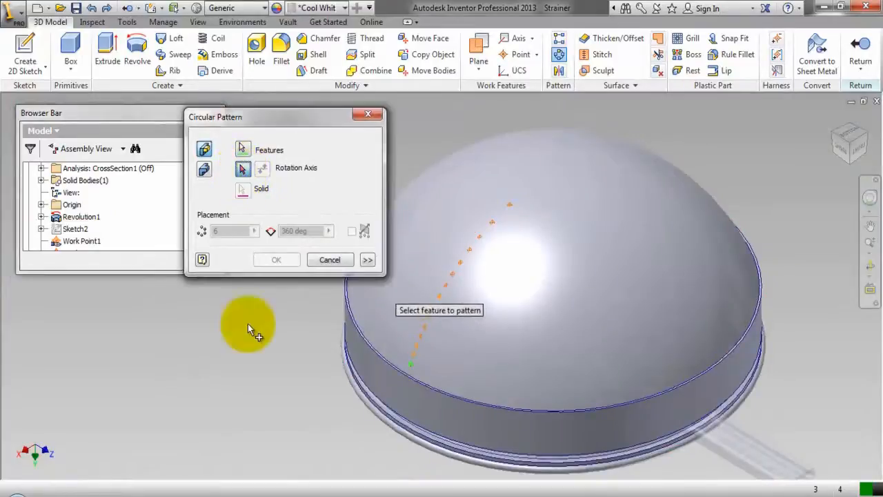
pyautogui.moveTo(252, 394)
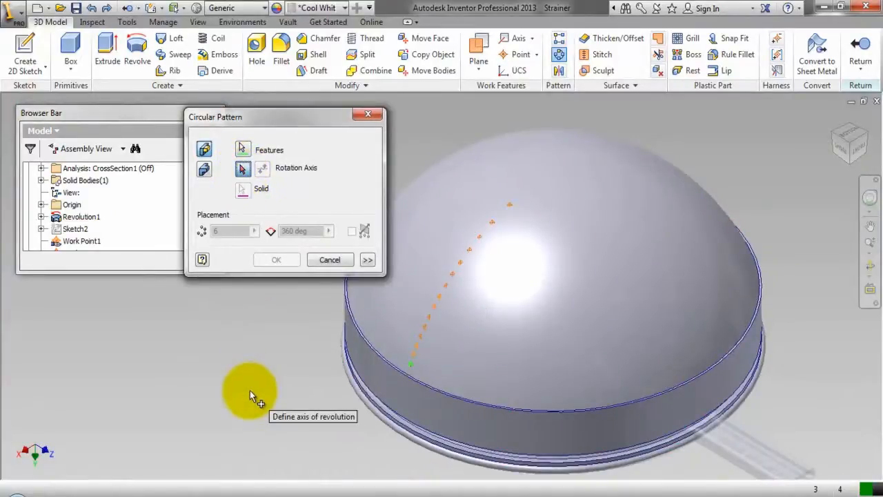
pyautogui.moveTo(69, 200)
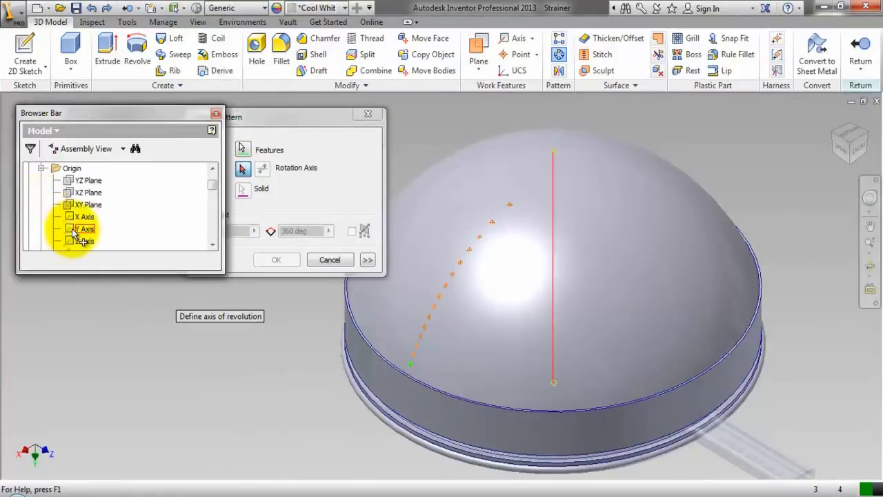
pyautogui.click(83, 229)
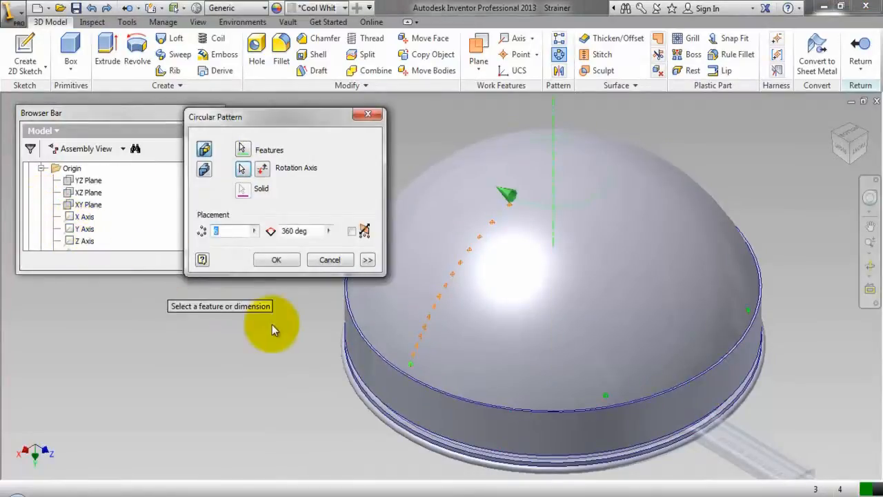
pyautogui.click(233, 230)
pyautogui.write('8')
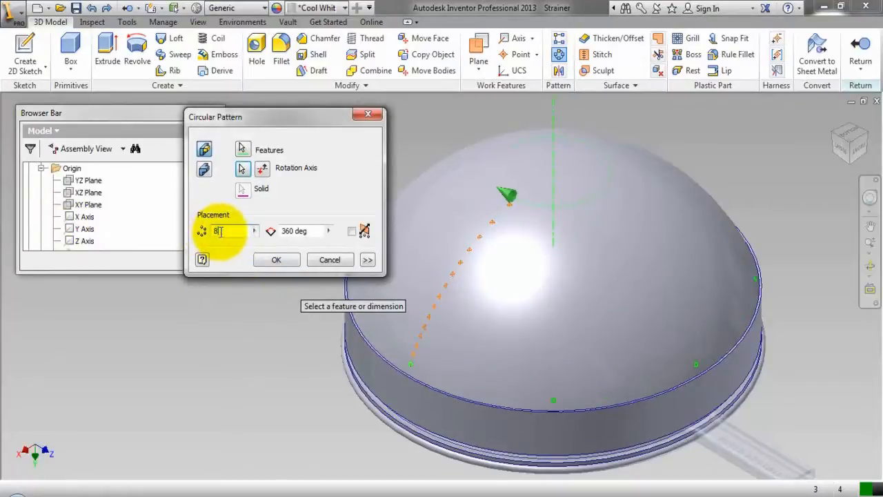
pyautogui.write('0')
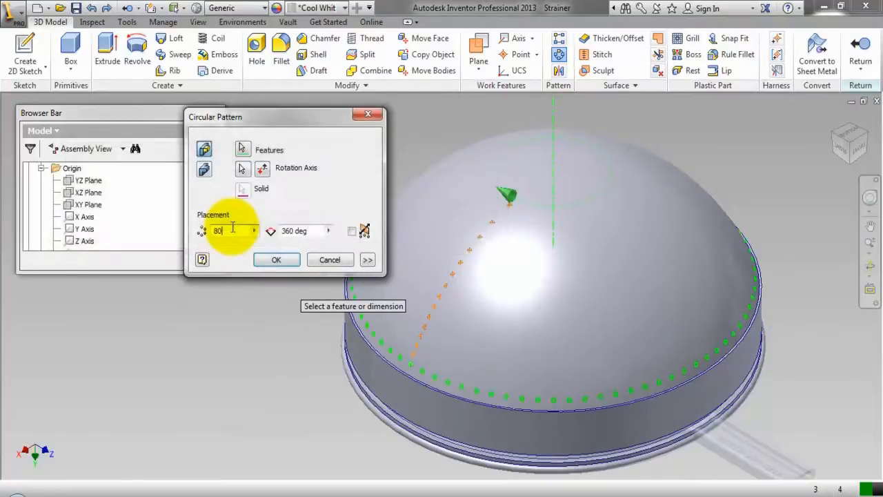
pyautogui.moveTo(232, 230)
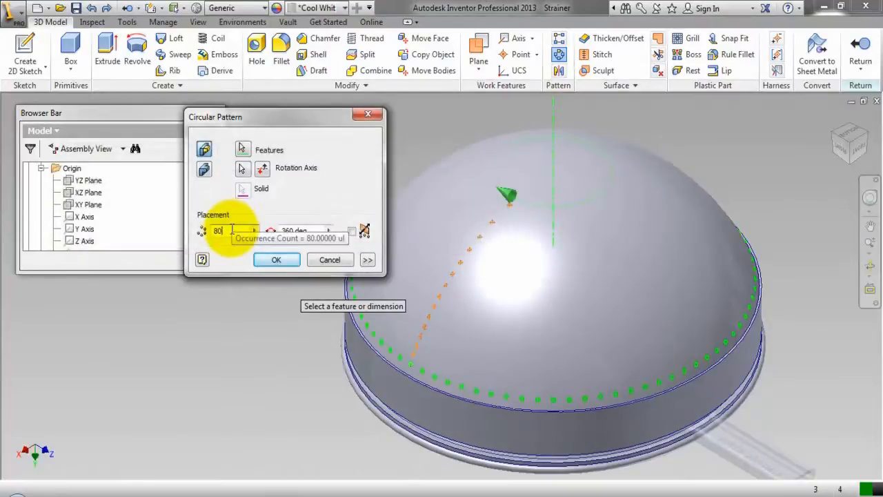
pyautogui.click(276, 260)
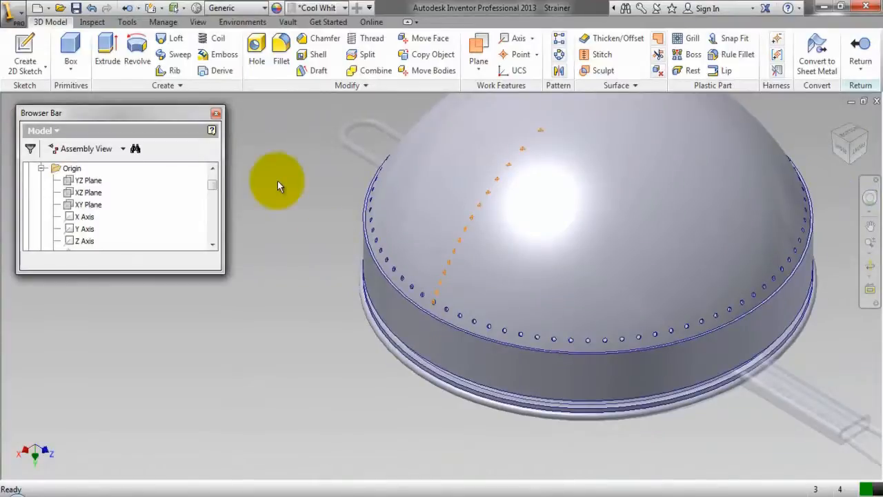
pyautogui.moveTo(478, 43)
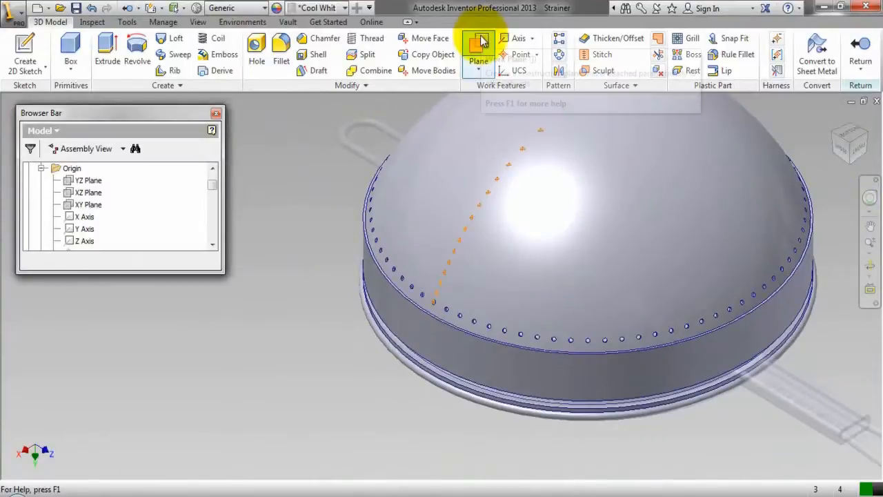
# Add a tangent work plane at the next work point and sketch a .03125 circle there.
pyautogui.click(478, 44)
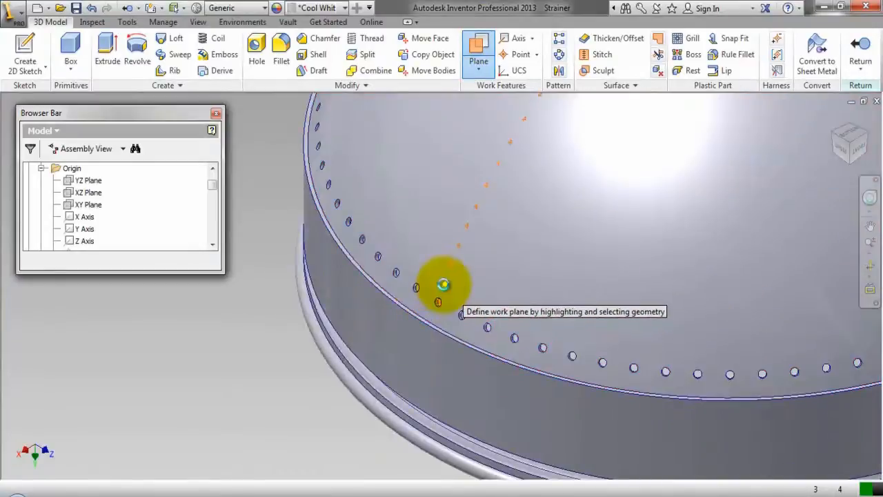
pyautogui.moveTo(461, 291)
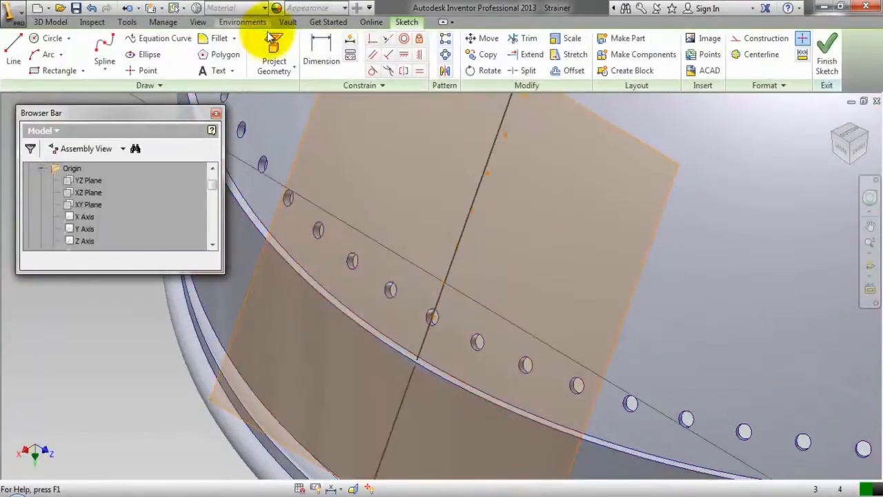
pyautogui.click(272, 50)
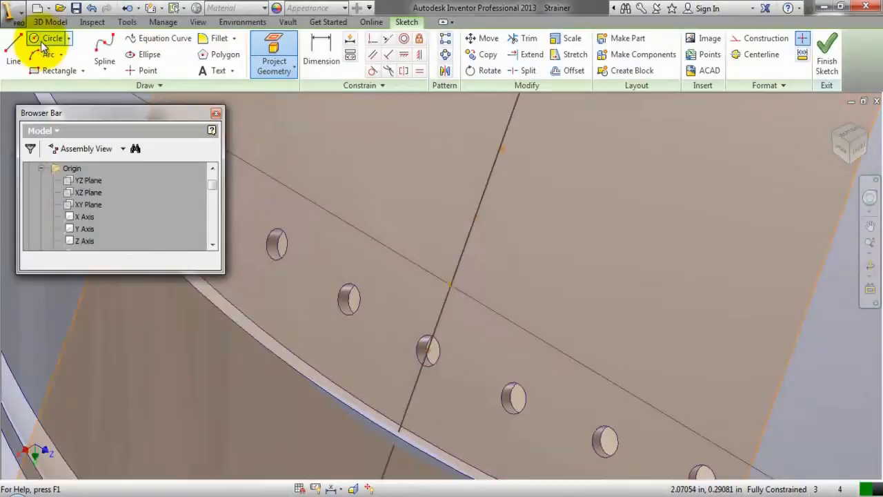
pyautogui.click(33, 40)
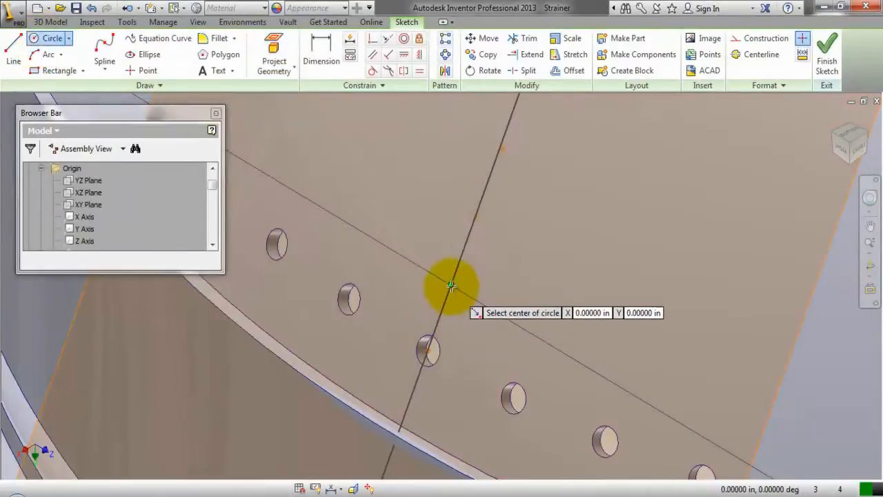
pyautogui.click(450, 287)
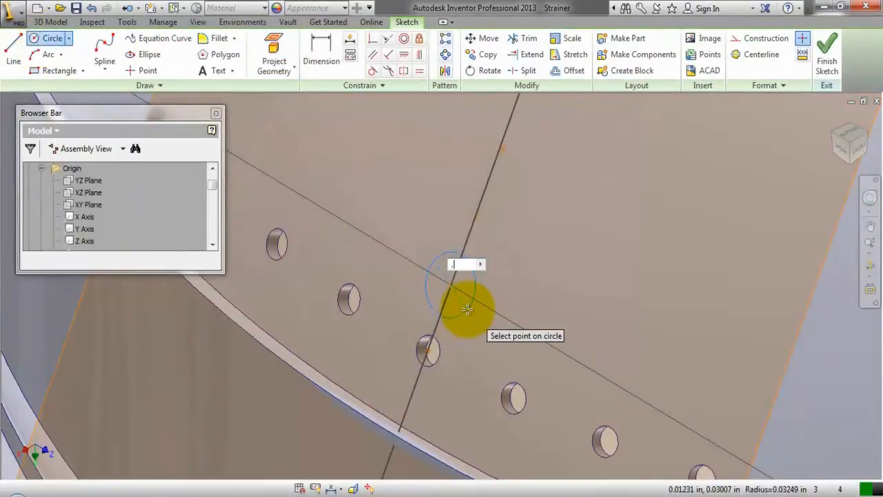
pyautogui.write('.03125')
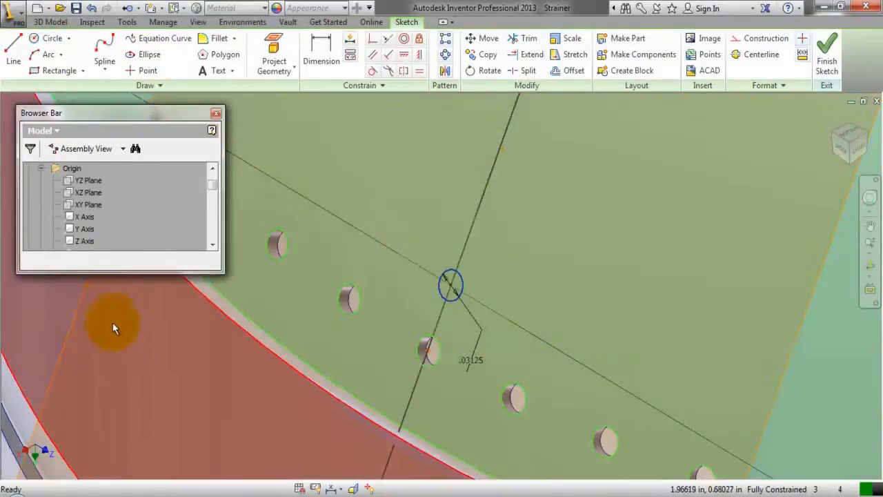
pyautogui.rightClick(115, 327)
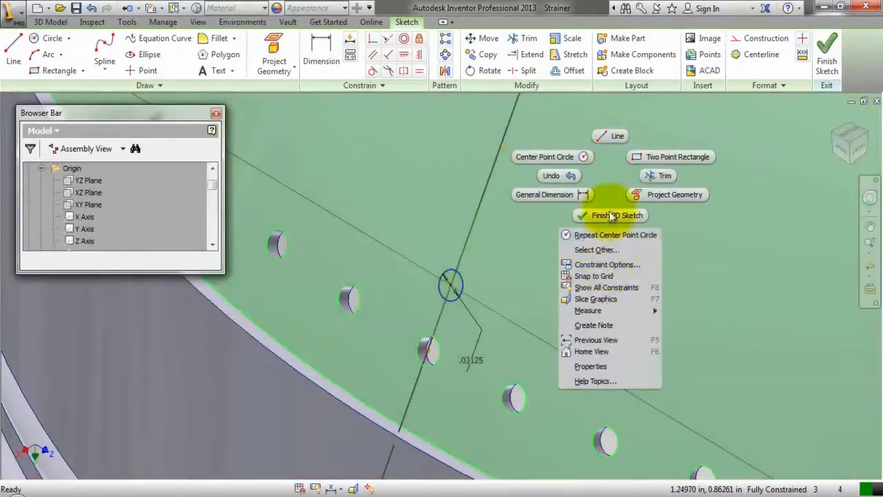
pyautogui.click(610, 215)
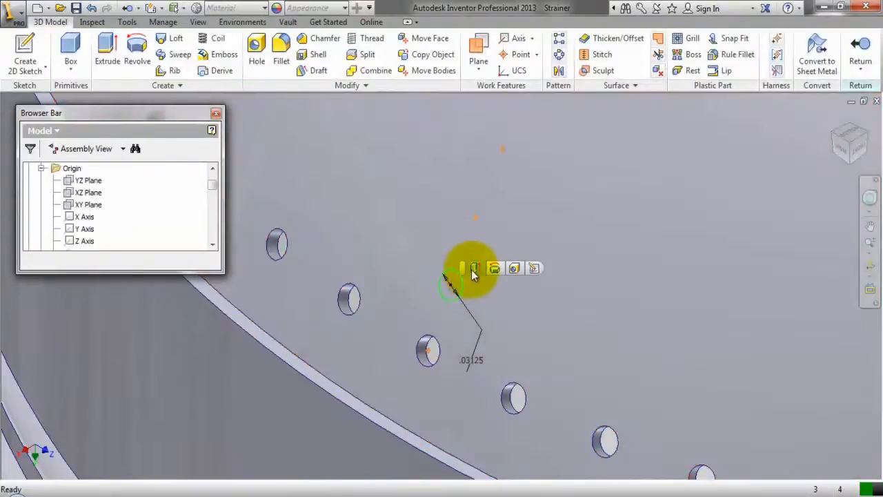
# Cut-extrude the tiny circle through the dome wall to make the second hole.
pyautogui.click(475, 267)
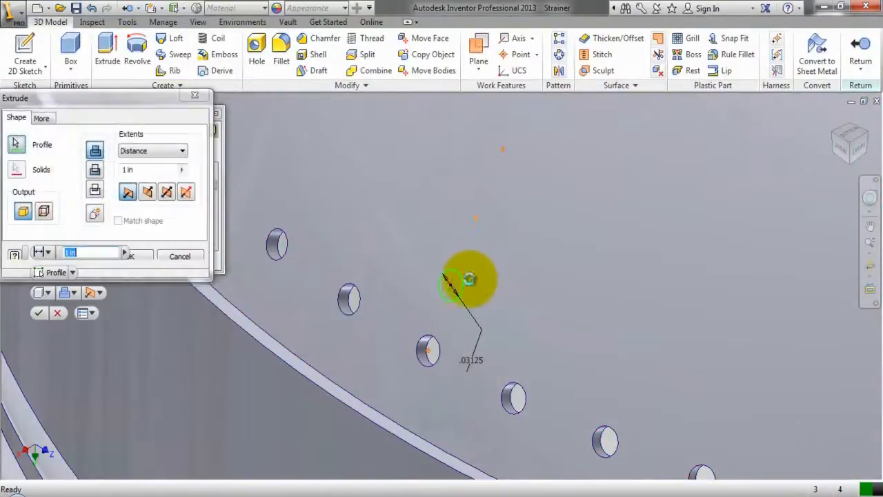
pyautogui.click(167, 192)
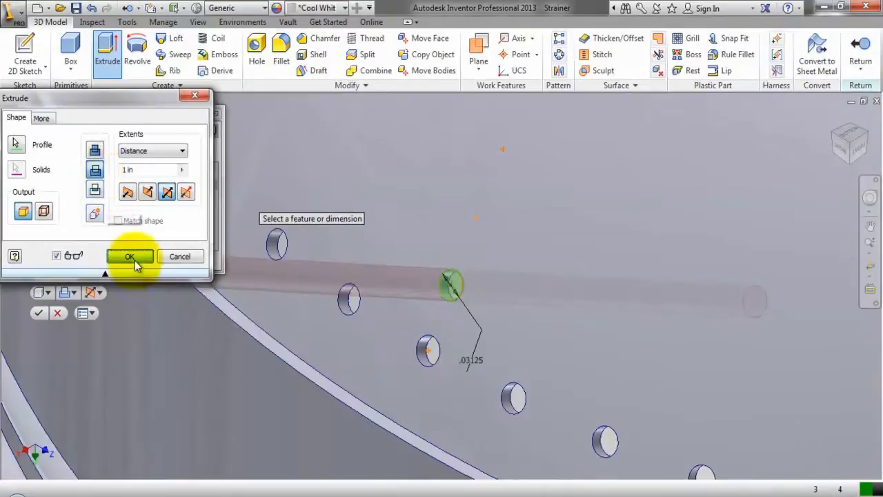
pyautogui.click(130, 256)
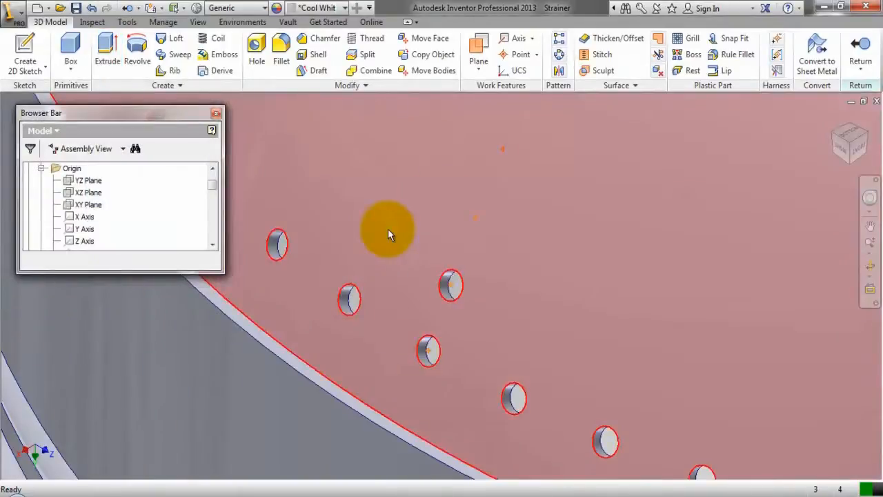
pyautogui.click(558, 55)
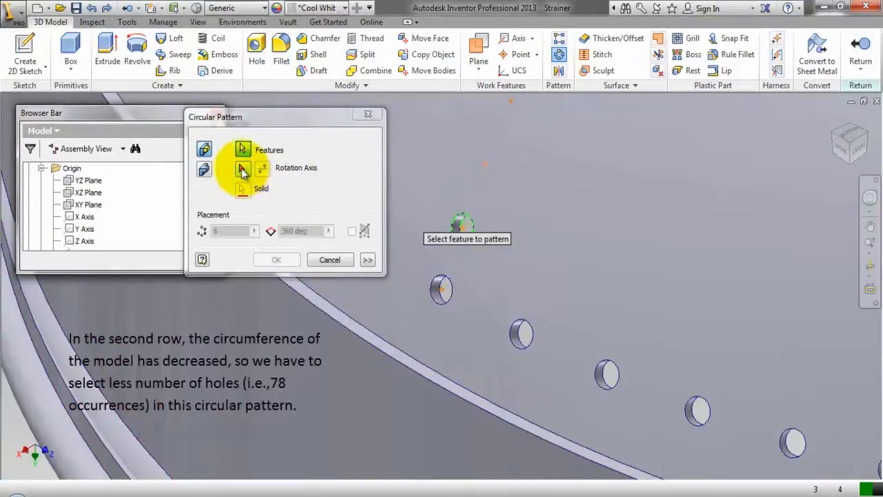
# Pattern the second hole 78 times over 360° around the bowl's axis.
pyautogui.click(243, 167)
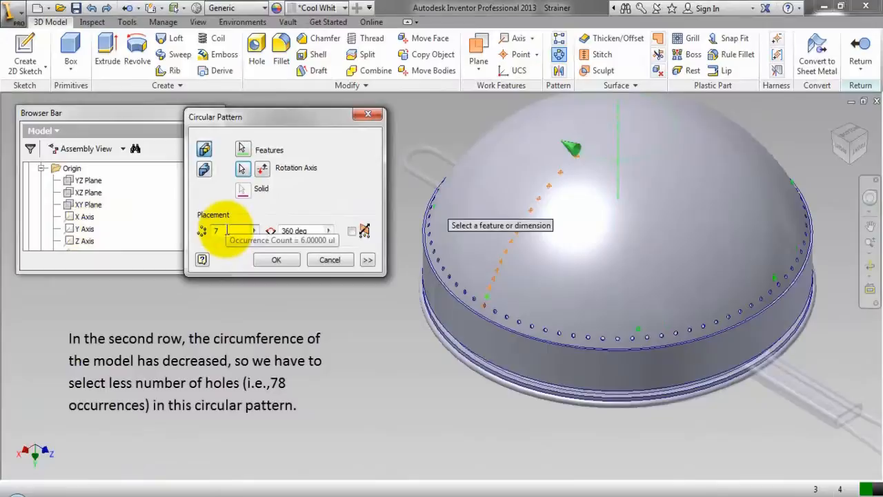
pyautogui.write('78')
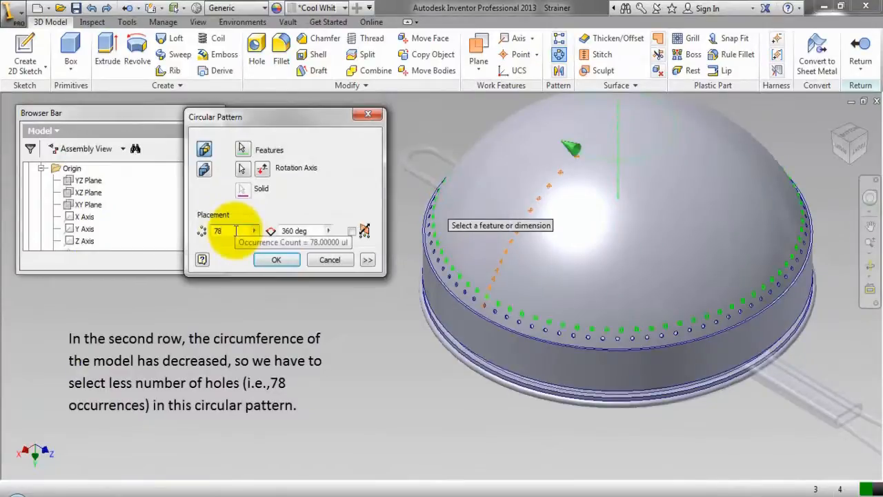
pyautogui.click(276, 259)
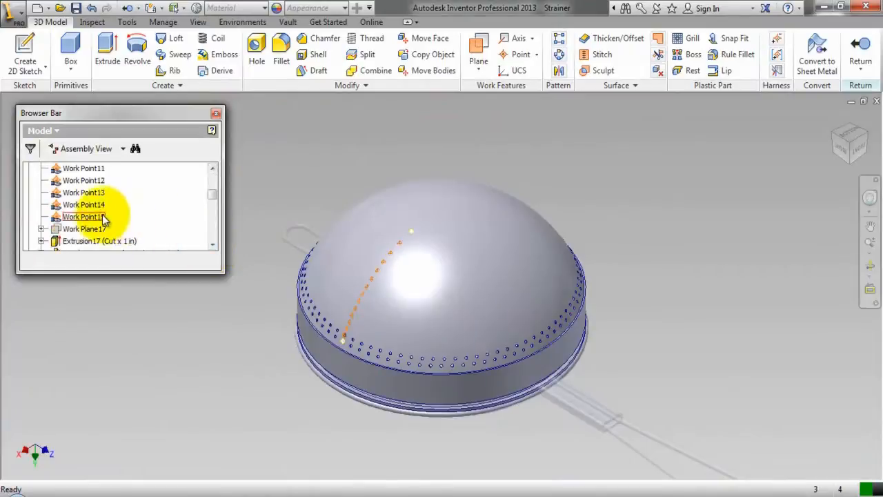
# Turn off visibility of the fifteen work points on the dome.
pyautogui.rightClick(82, 217)
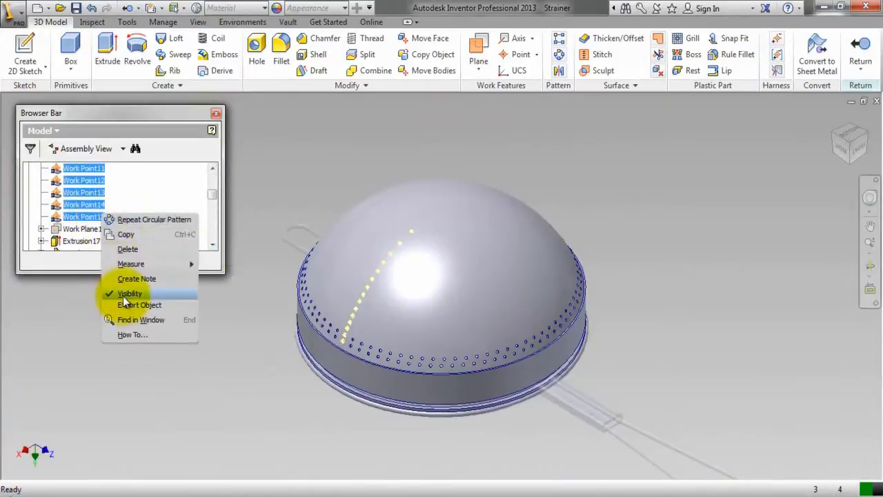
pyautogui.click(129, 293)
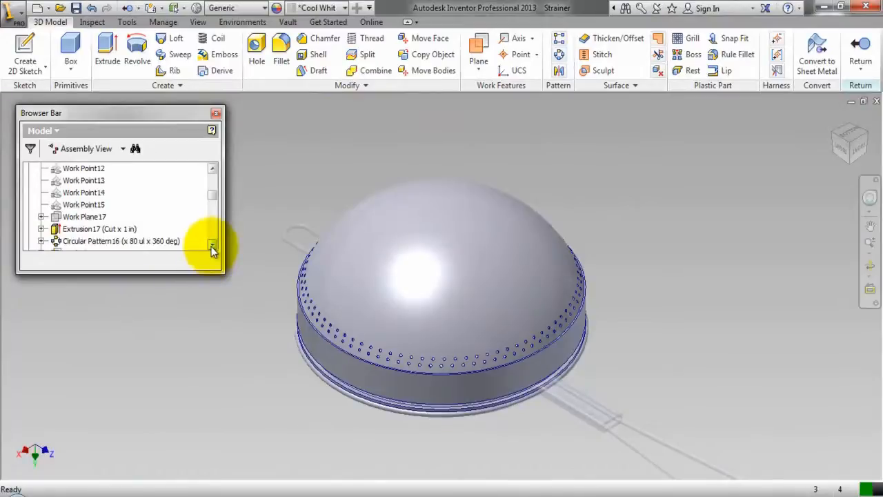
pyautogui.scroll(-3)
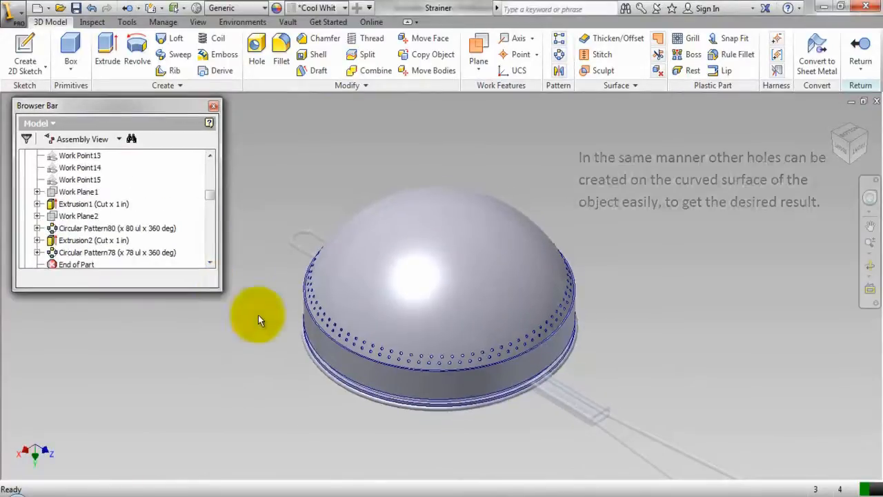
# Move End of Part below all circular hole patterns, then view the Strainer assembly from a corner.
pyautogui.click(89, 301)
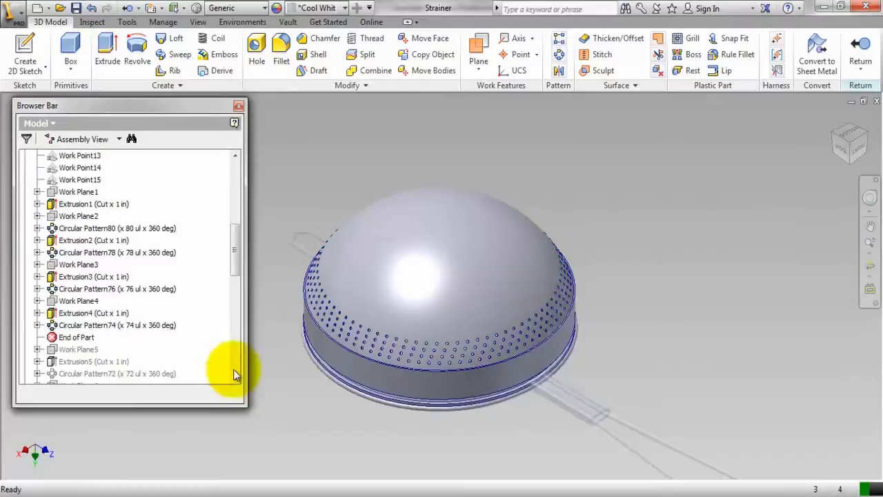
pyautogui.scroll(-3)
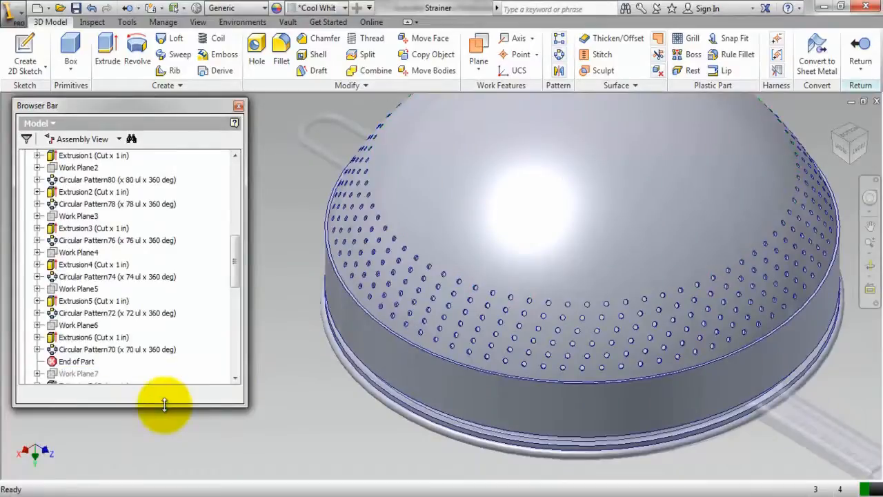
pyautogui.scroll(-3)
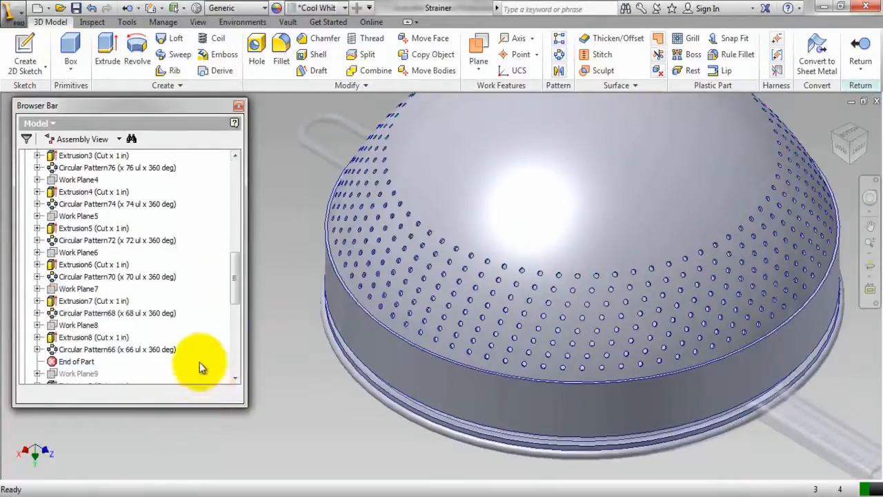
pyautogui.rightClick(104, 325)
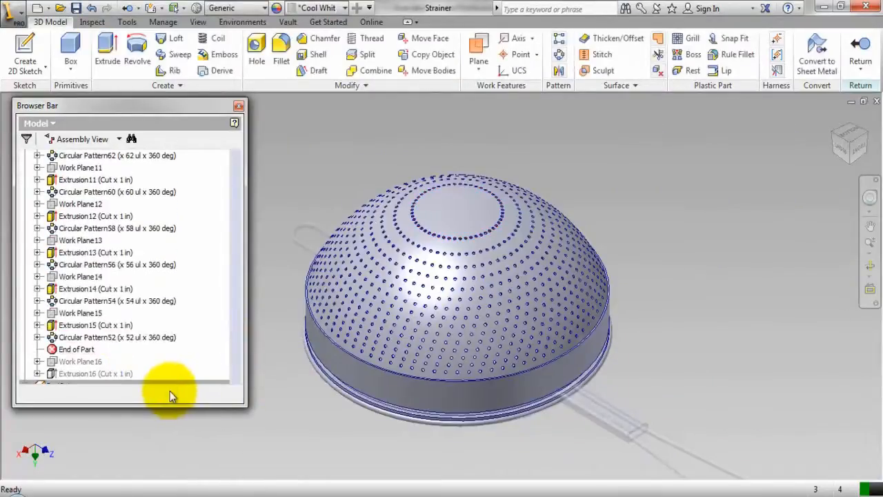
pyautogui.scroll(-3)
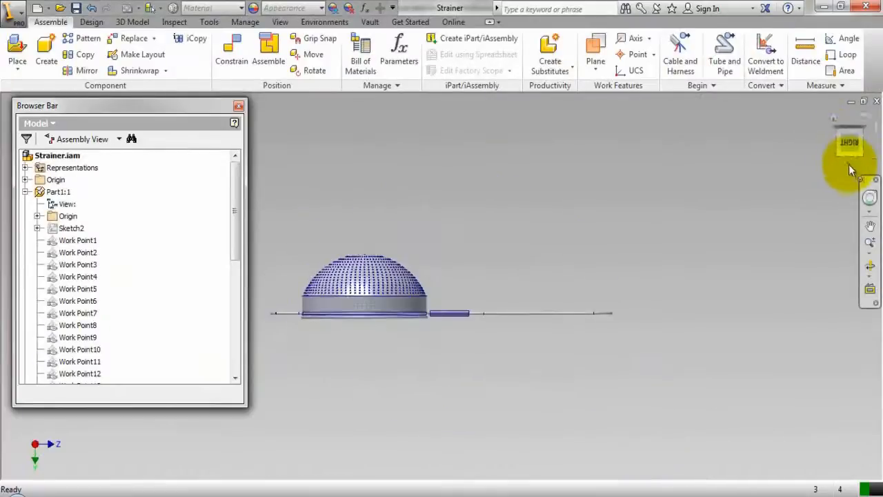
pyautogui.click(852, 145)
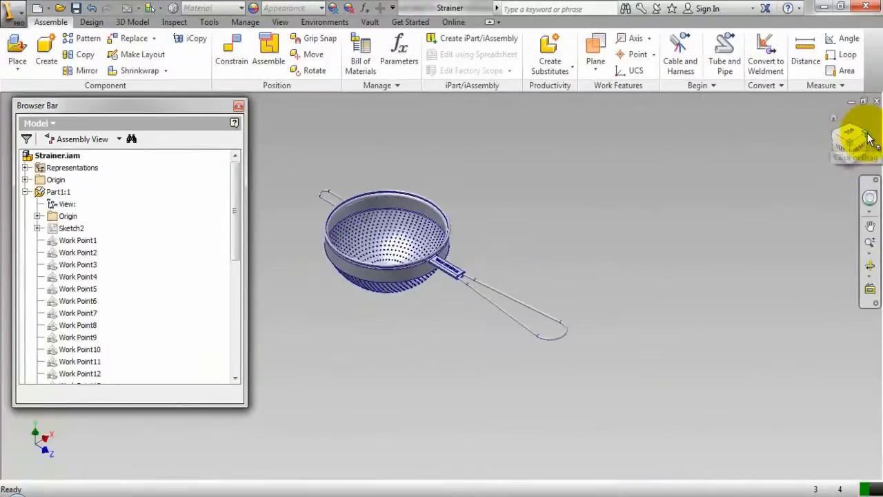